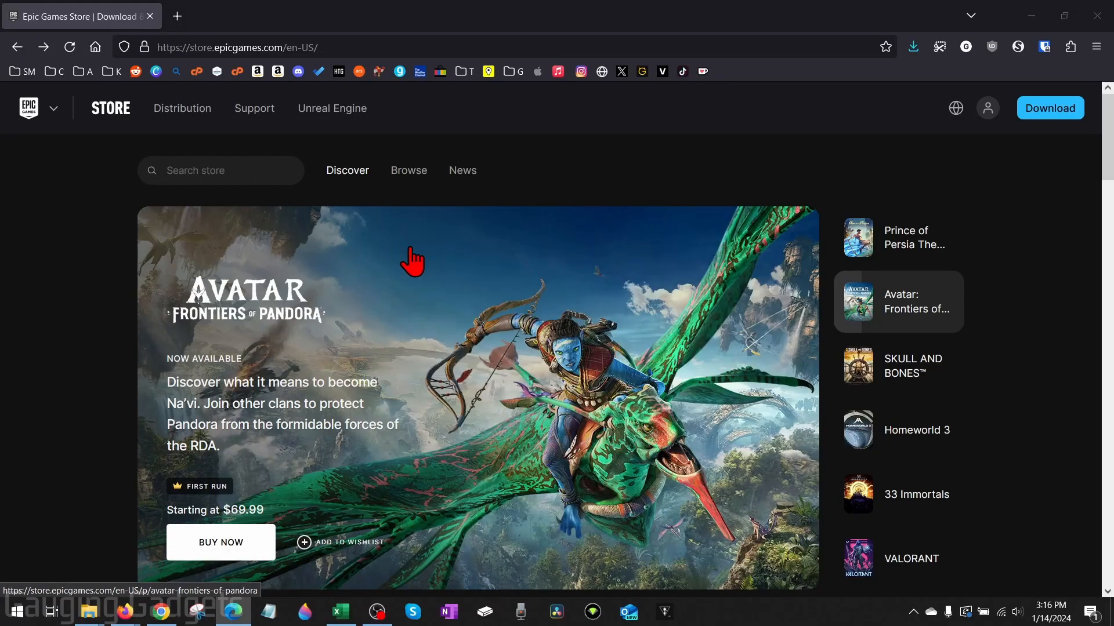
{"action": "mouse_move", "coordinate": [537, 245]}
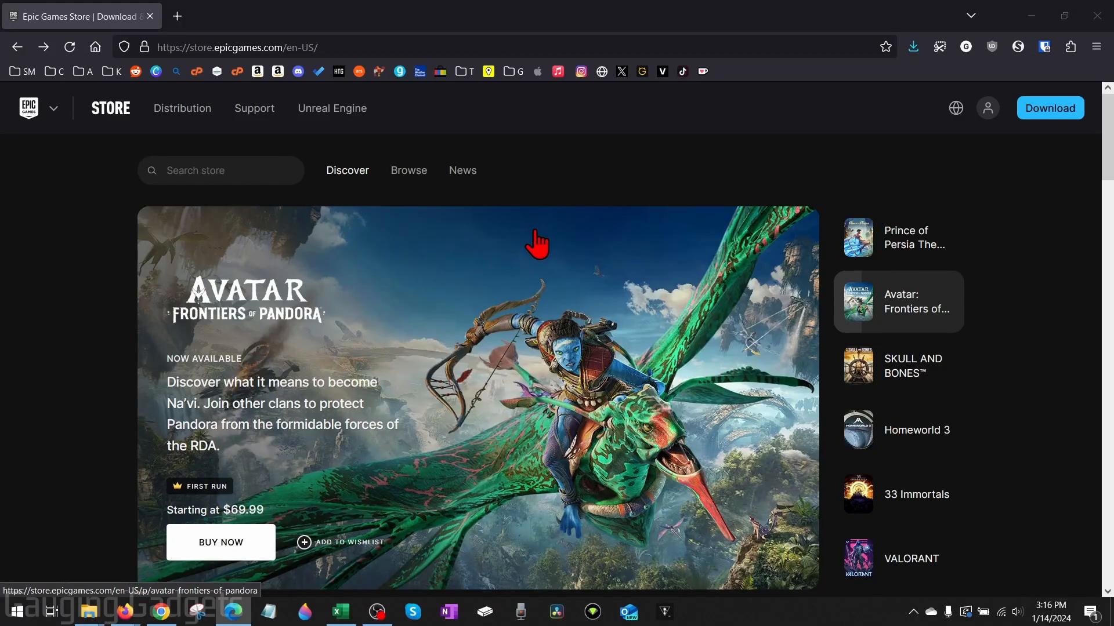
{"action": "mouse_move", "coordinate": [522, 244]}
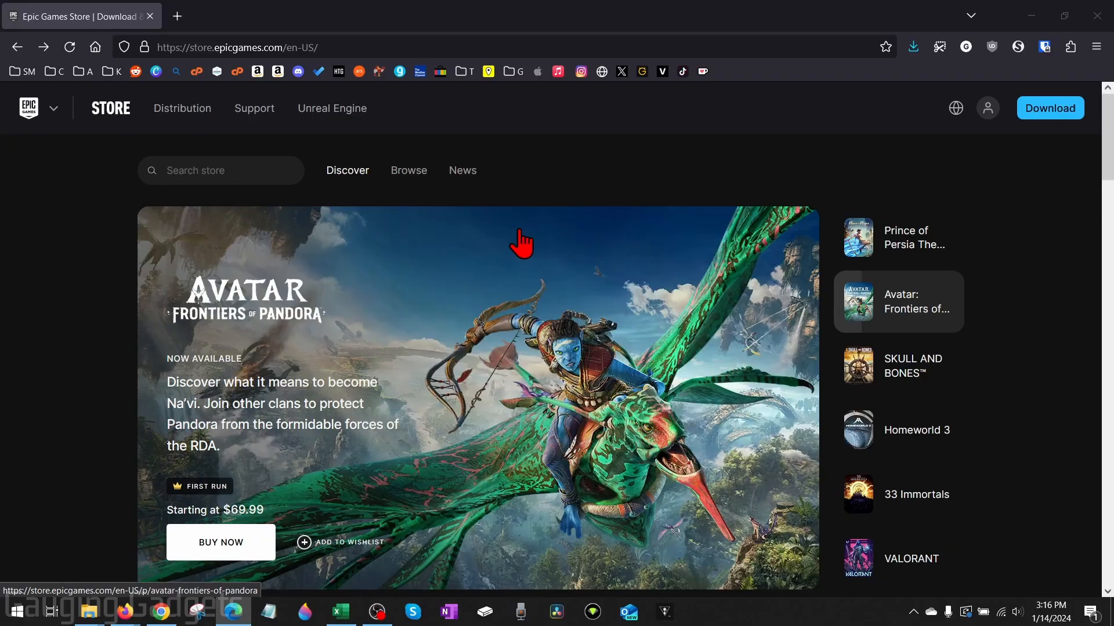
{"action": "mouse_move", "coordinate": [512, 254]}
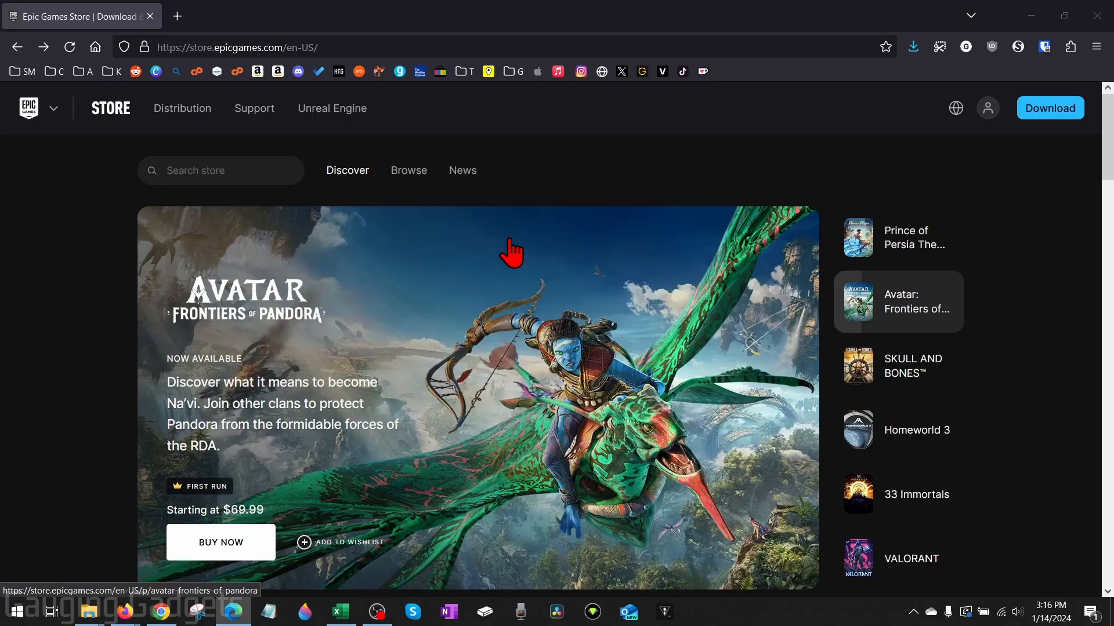
{"action": "mouse_move", "coordinate": [517, 264]}
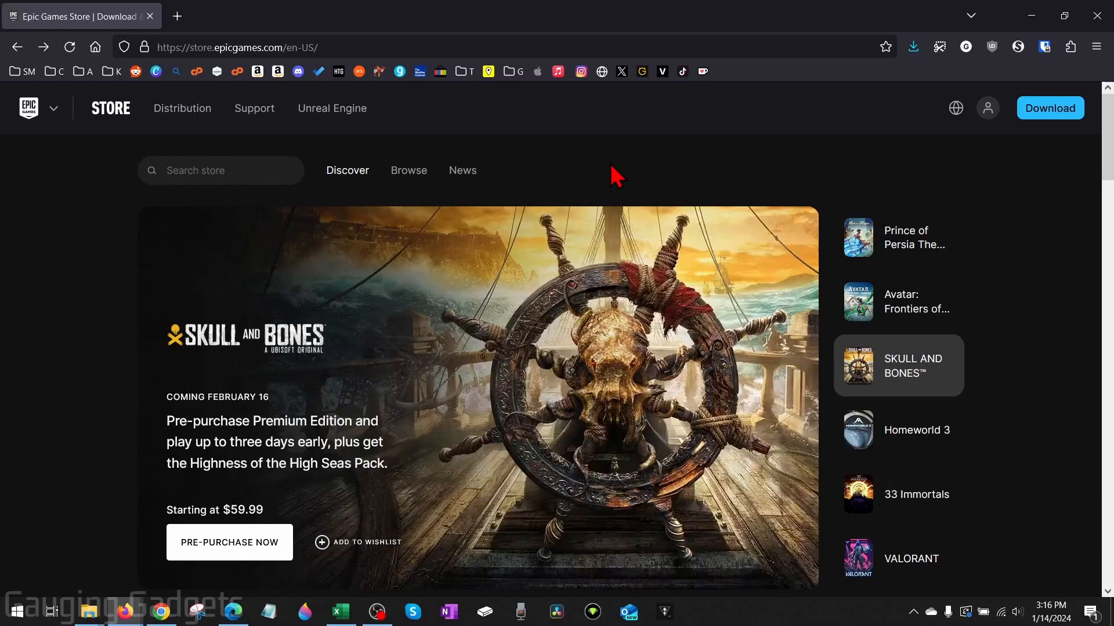
- Sign in to the Epic Games account
{"action": "left_click", "coordinate": [917, 429]}
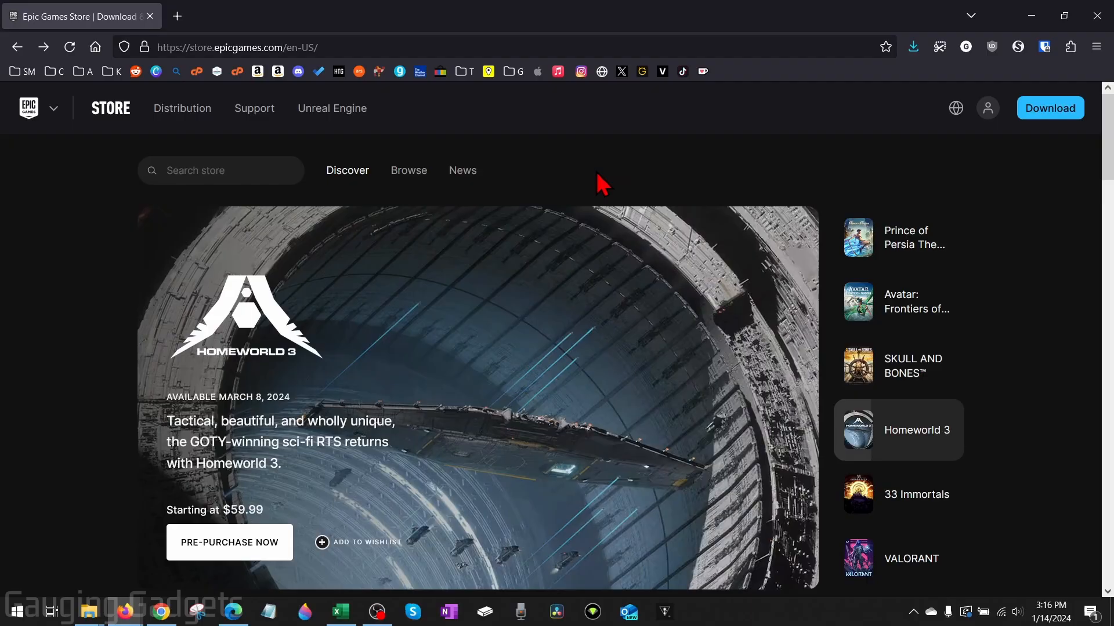
{"action": "mouse_move", "coordinate": [787, 294]}
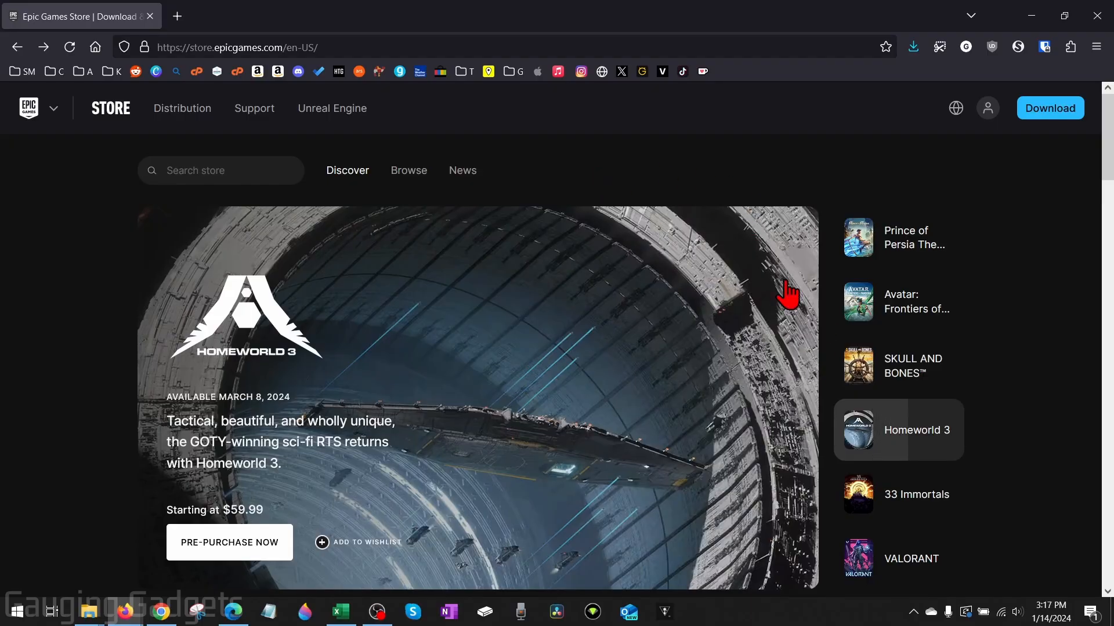
{"action": "mouse_move", "coordinate": [629, 288]}
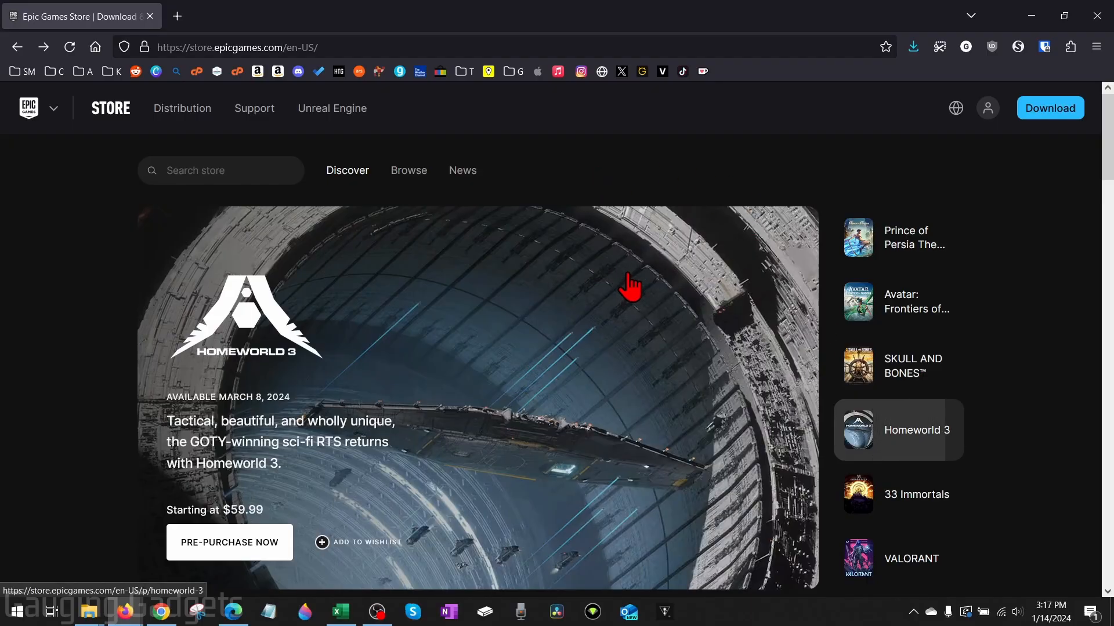
{"action": "left_click", "coordinate": [916, 494]}
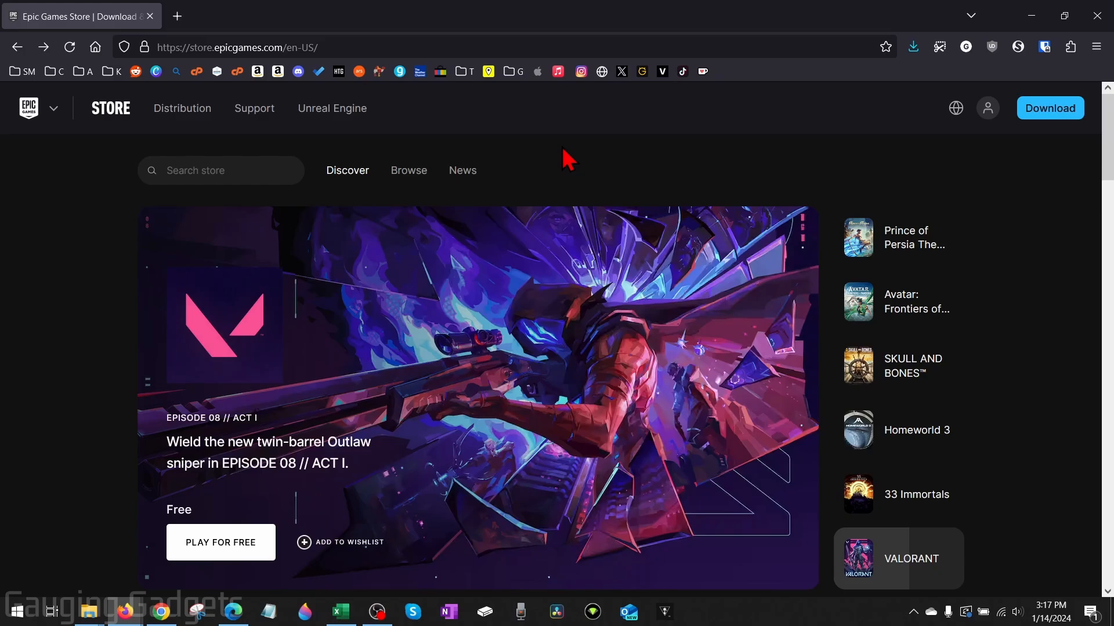
{"action": "mouse_move", "coordinate": [673, 194]}
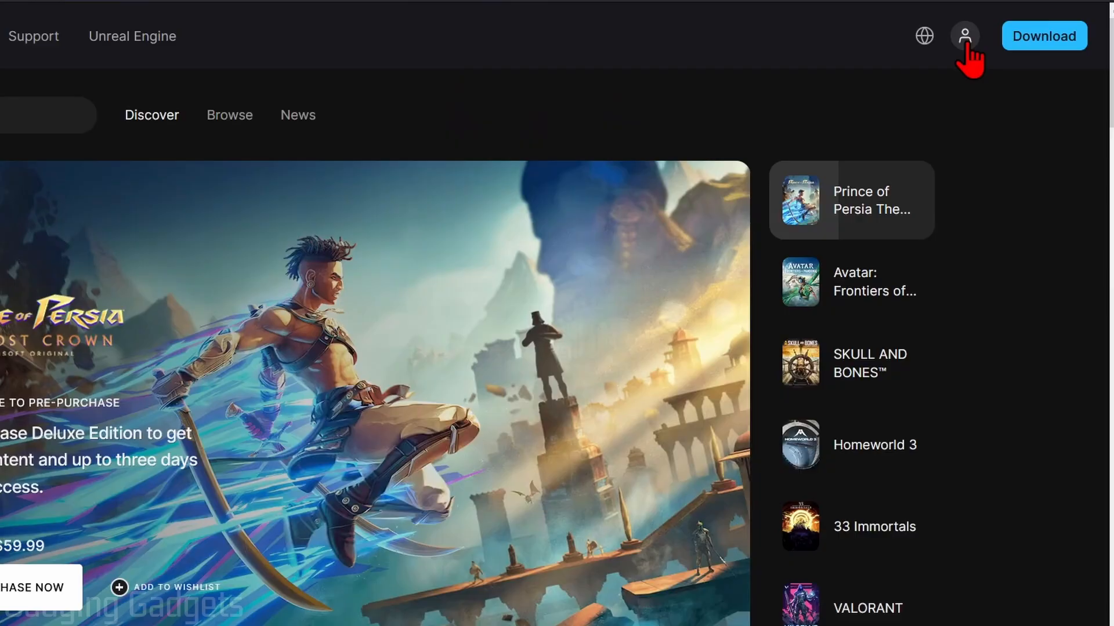
- Show the signed-in account menu with achievements, wallet, account and sign-out choices
{"action": "left_click", "coordinate": [963, 36]}
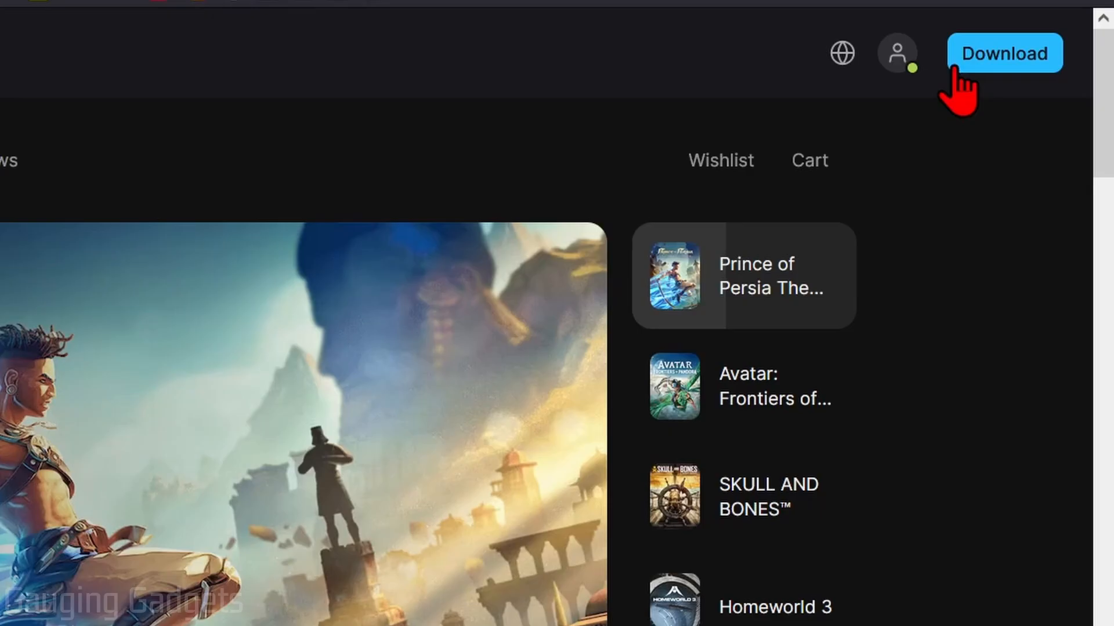
{"action": "left_click", "coordinate": [897, 52]}
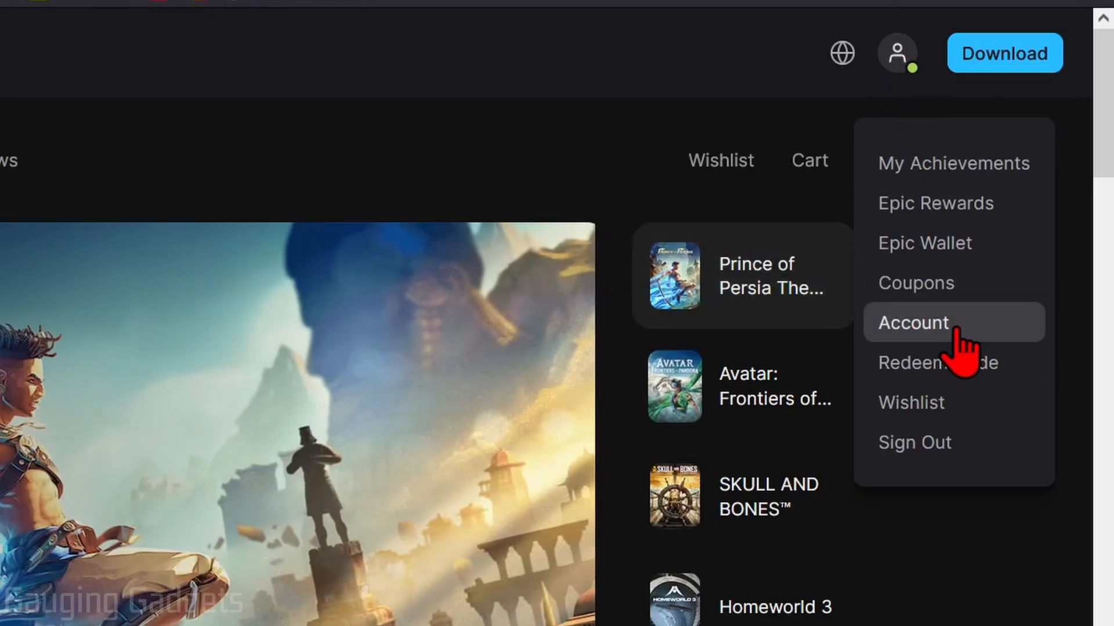
- Go to Account Settings and load the Parental Controls section
{"action": "left_click", "coordinate": [914, 322]}
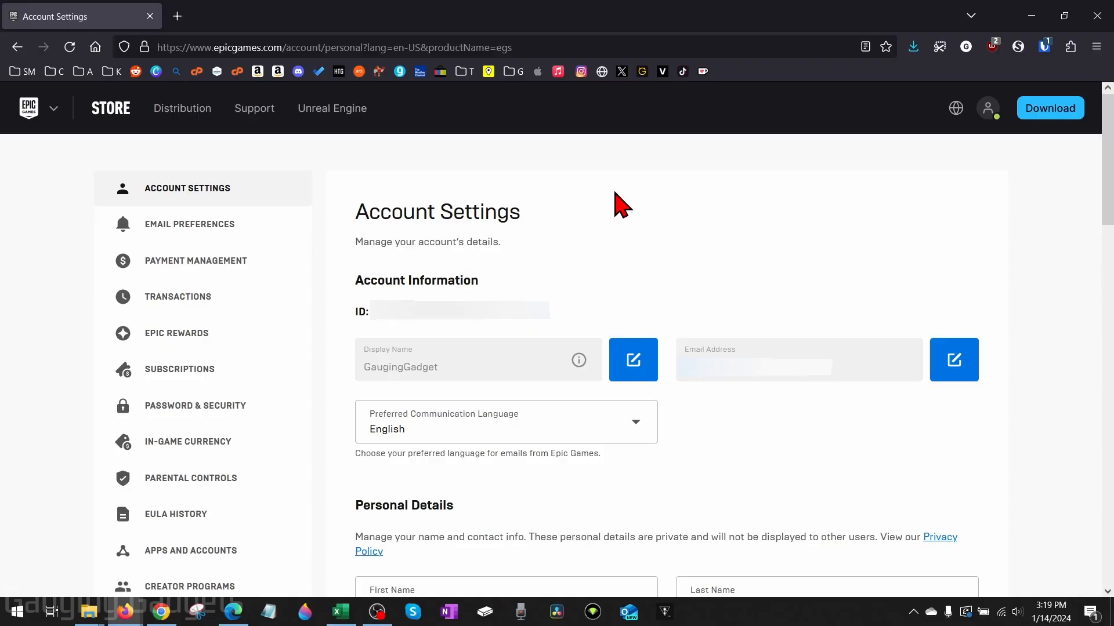
{"action": "mouse_move", "coordinate": [628, 206]}
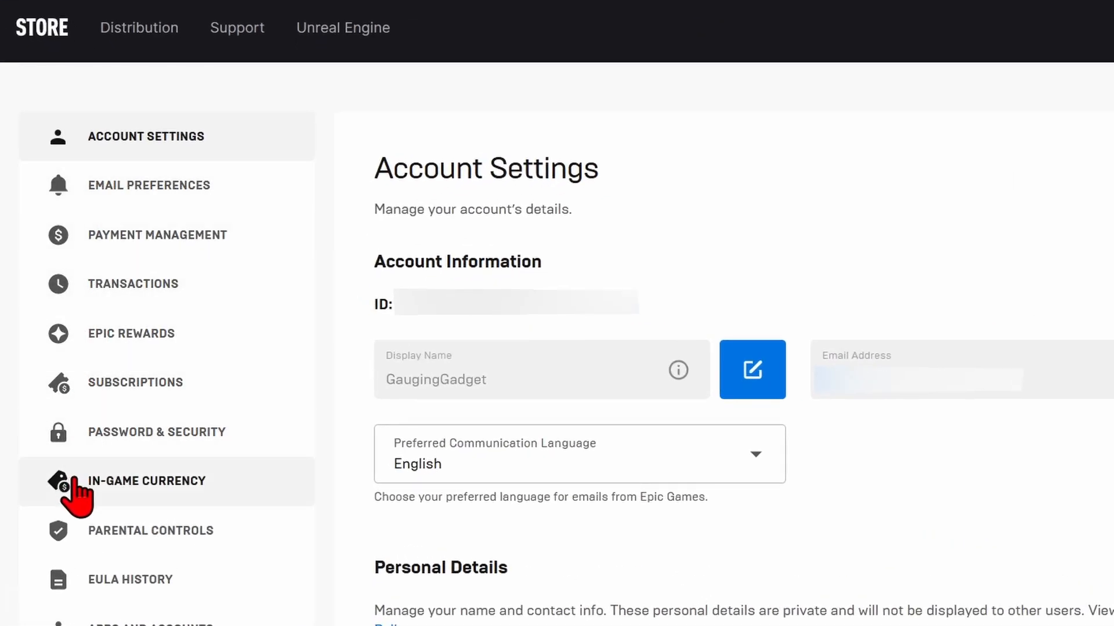
{"action": "left_click", "coordinate": [150, 530]}
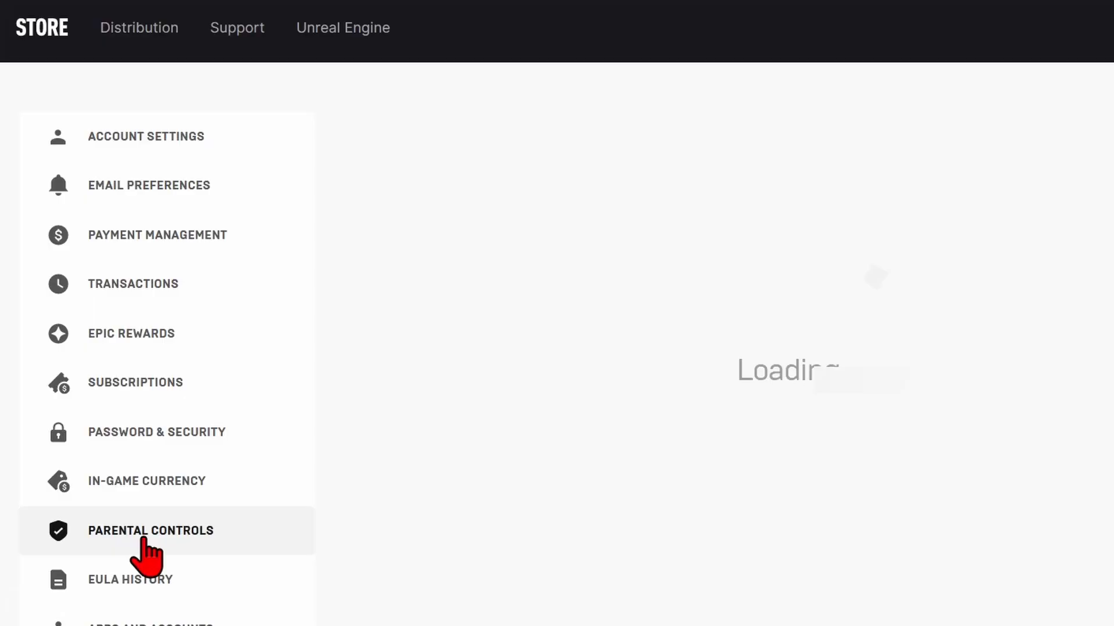
- From the Parental Controls PIN prompt, request a PIN reset via emailed instructions
{"action": "left_click", "coordinate": [149, 530]}
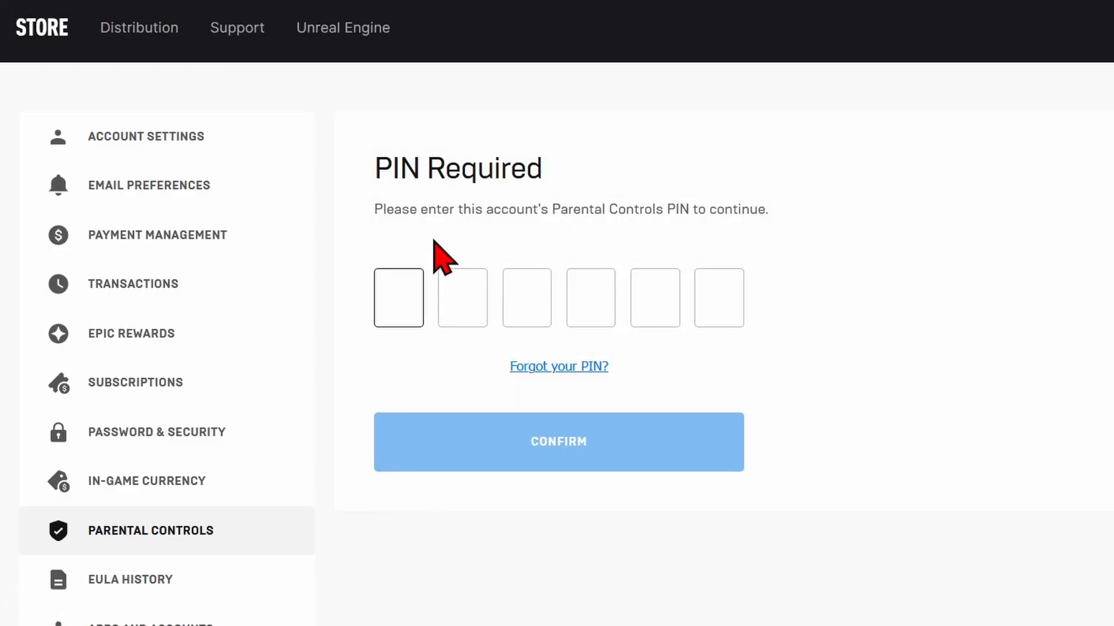
{"action": "left_click", "coordinate": [398, 297]}
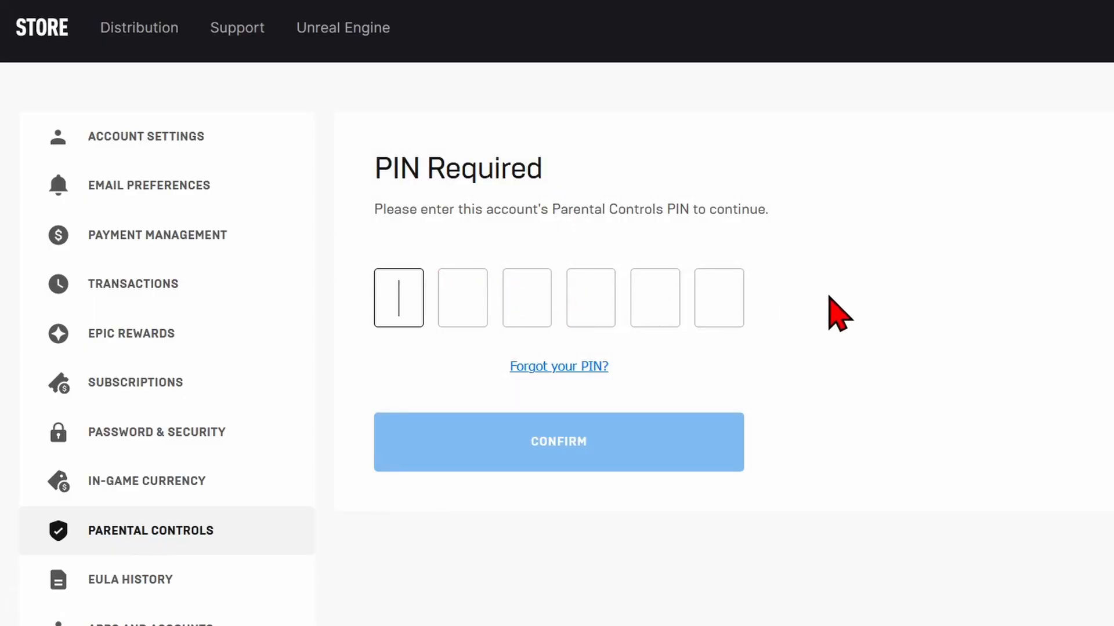
{"action": "mouse_move", "coordinate": [843, 329]}
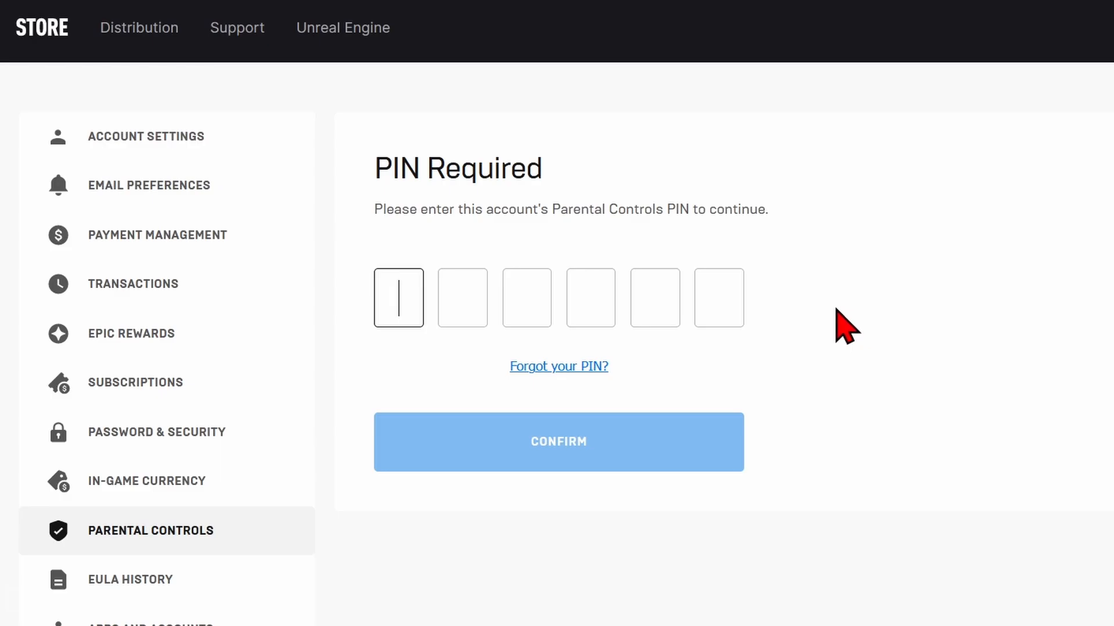
{"action": "mouse_move", "coordinate": [736, 308]}
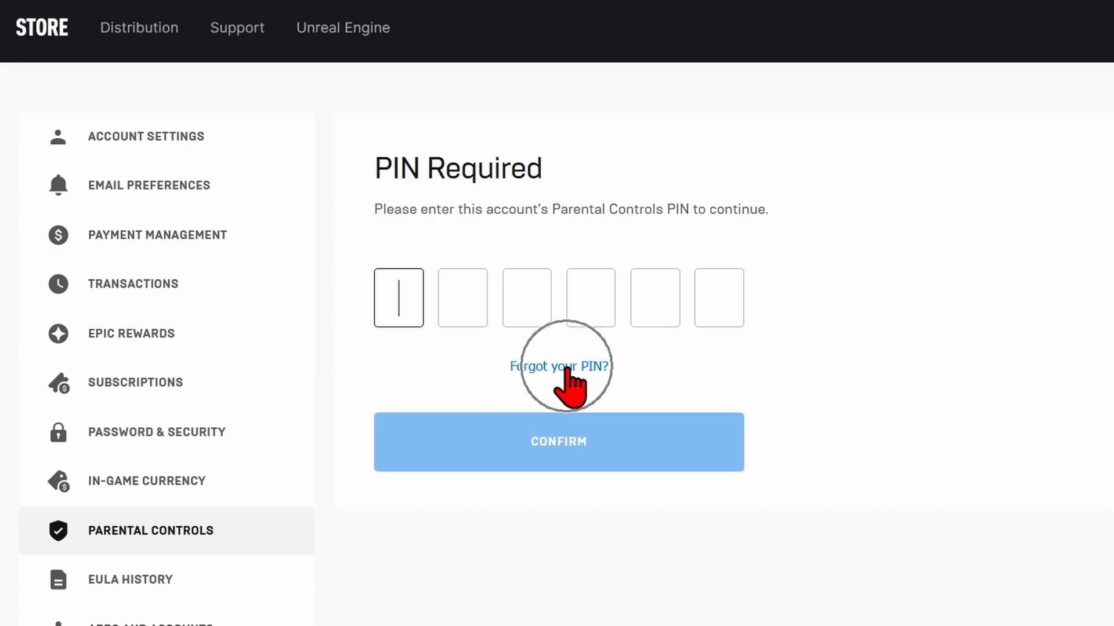
{"action": "left_click", "coordinate": [559, 367]}
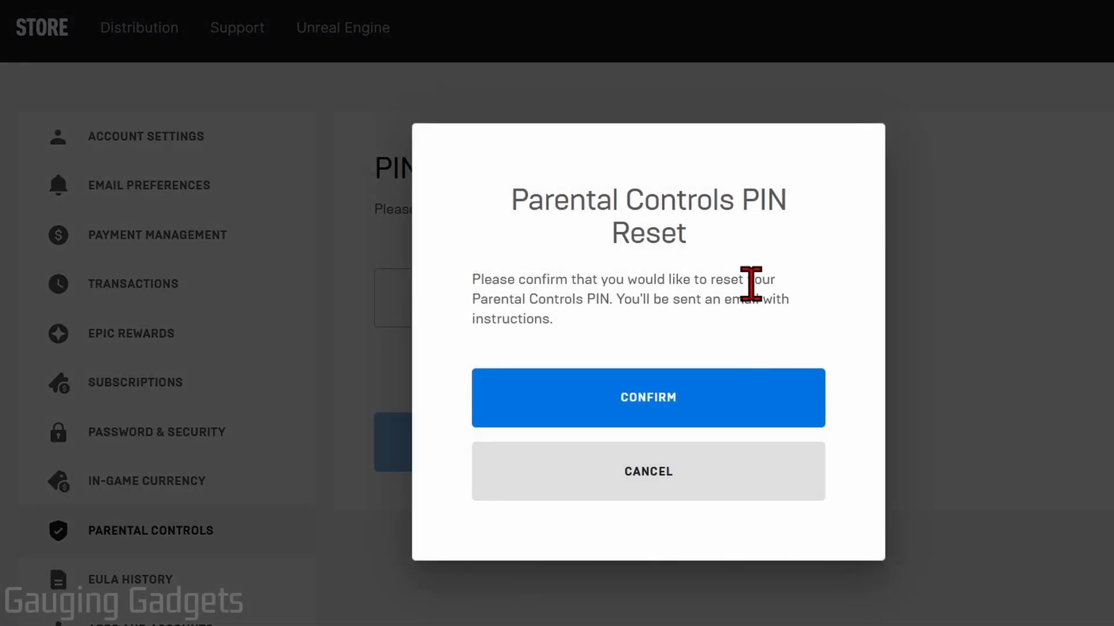
{"action": "mouse_move", "coordinate": [756, 287]}
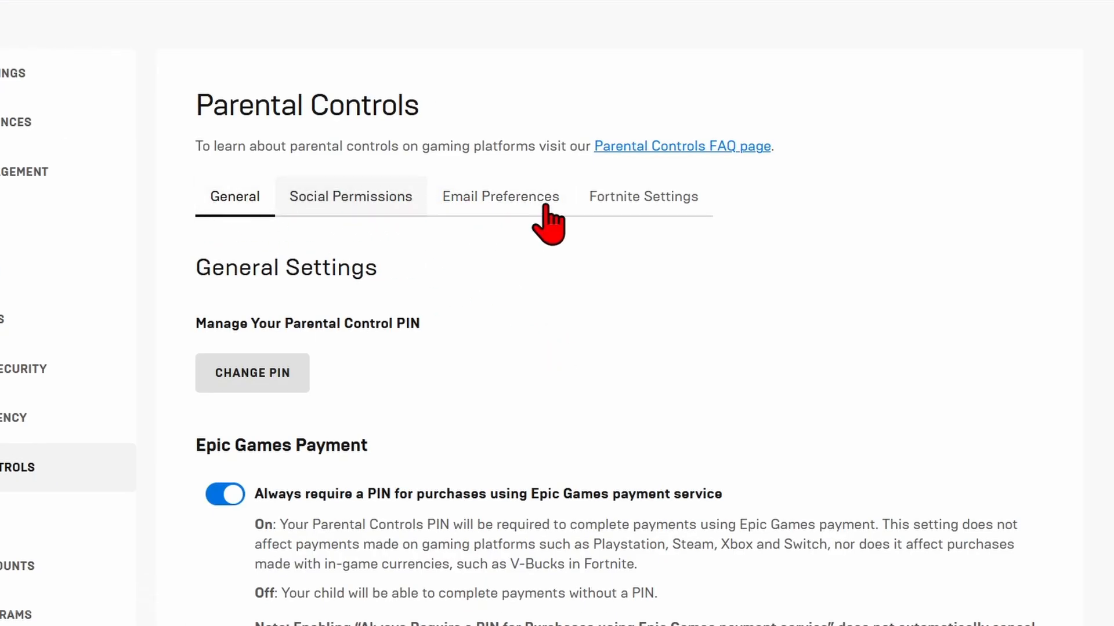
{"action": "mouse_move", "coordinate": [492, 391]}
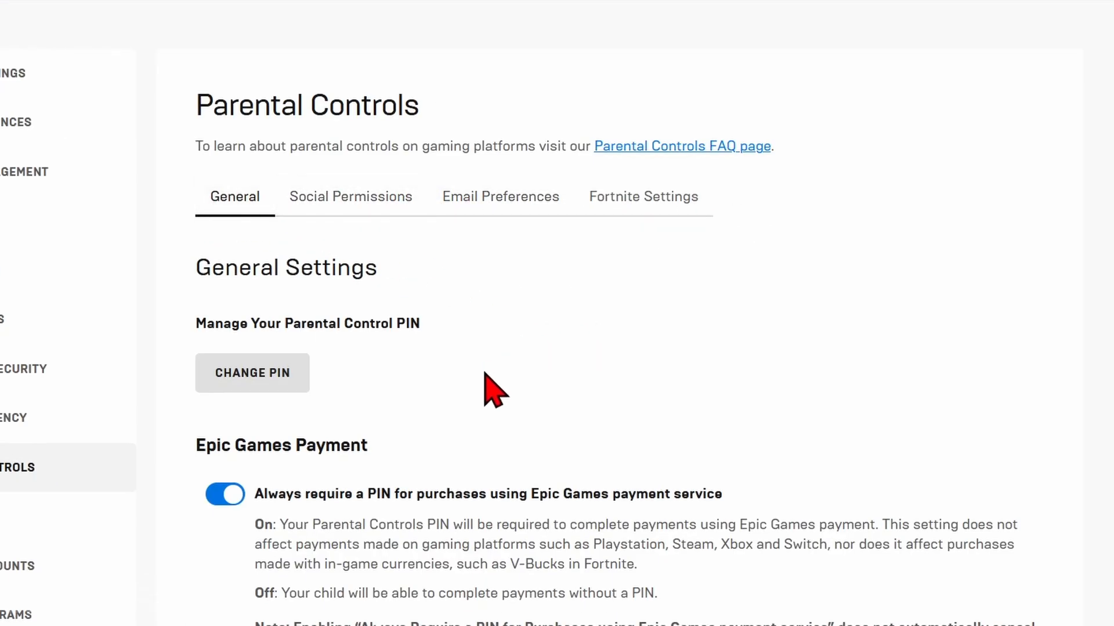
- Turn off the purchase PIN requirement and set the store rating limit to Unrated
{"action": "scroll", "scroll_direction": "down", "scroll_amount": 3}
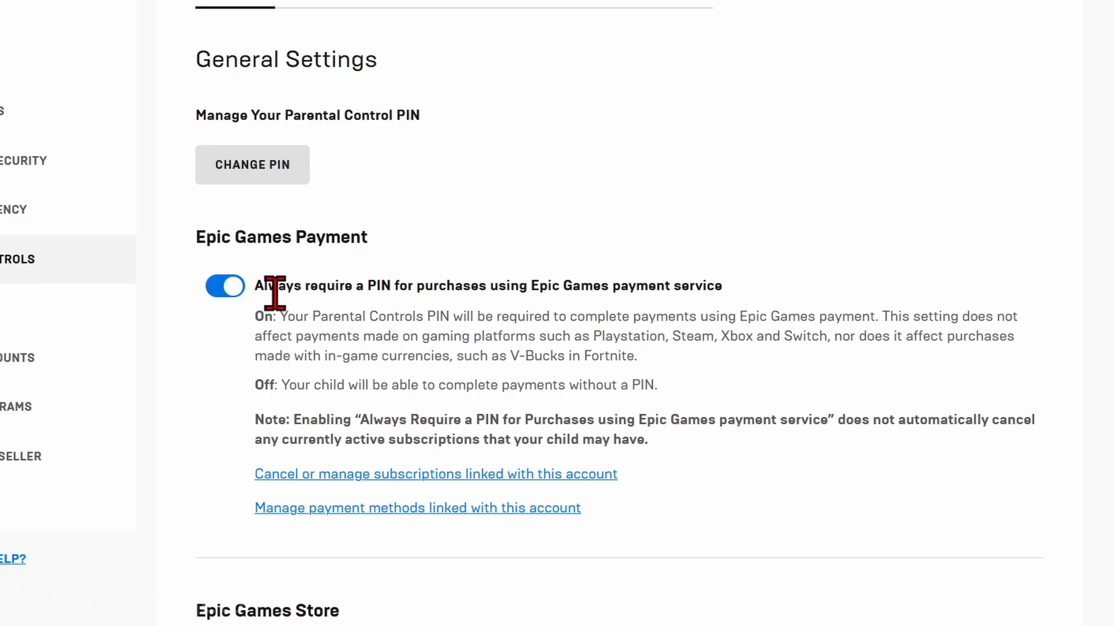
{"action": "mouse_move", "coordinate": [389, 285]}
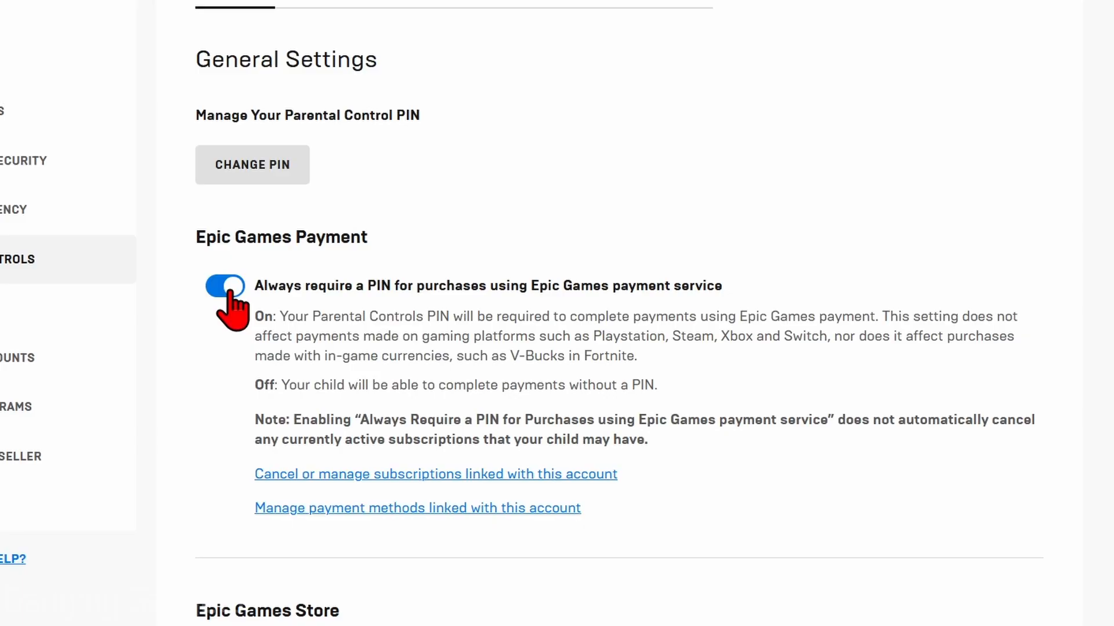
{"action": "scroll", "scroll_direction": "down", "scroll_amount": 3}
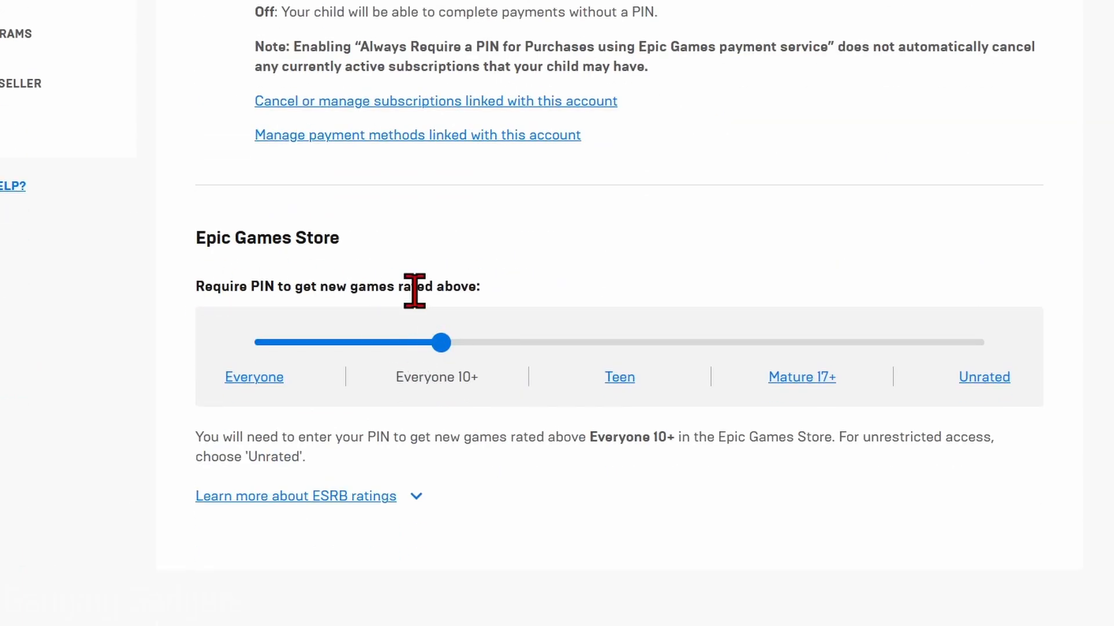
{"action": "mouse_move", "coordinate": [264, 245]}
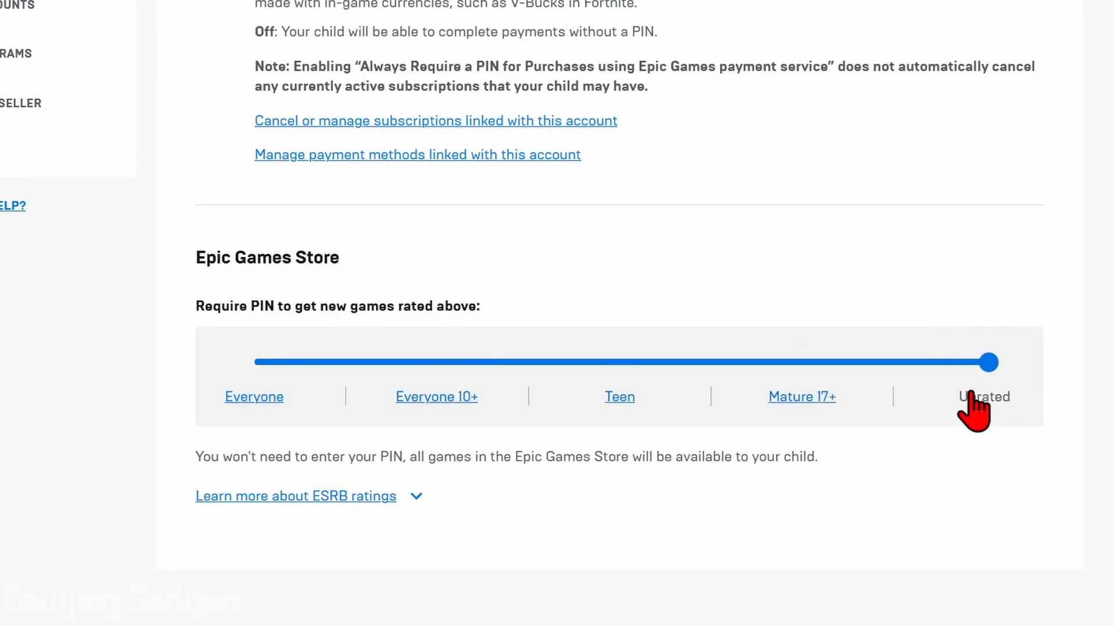
{"action": "scroll", "scroll_direction": "up", "scroll_amount": 3}
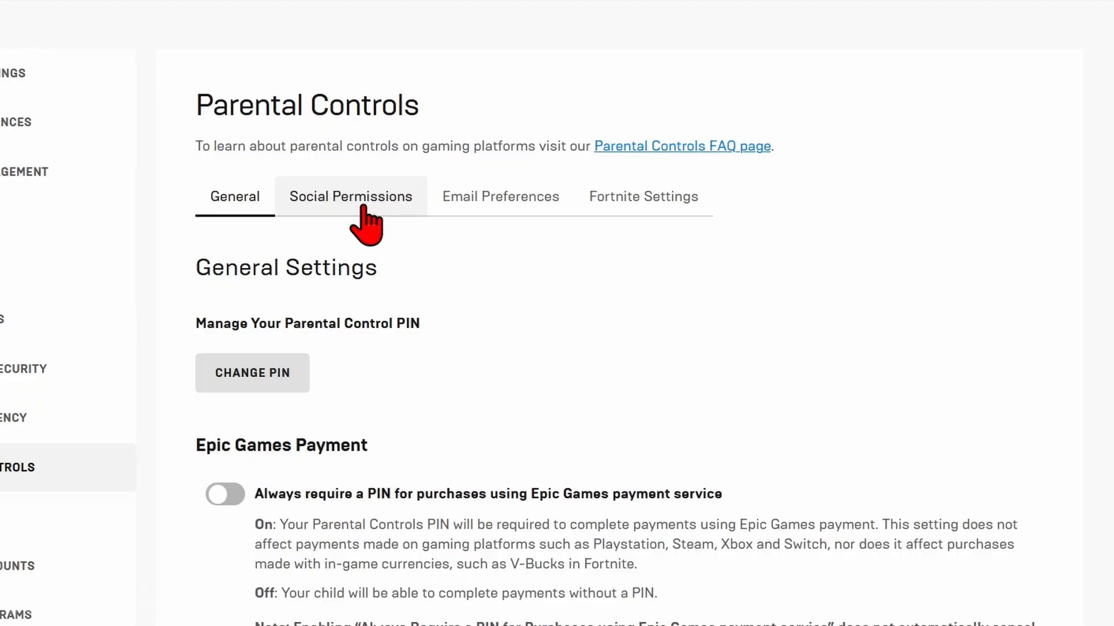
- In Social Permissions, stop requiring a PIN to add Epic friends and review remaining options
{"action": "scroll", "scroll_direction": "down", "scroll_amount": 3}
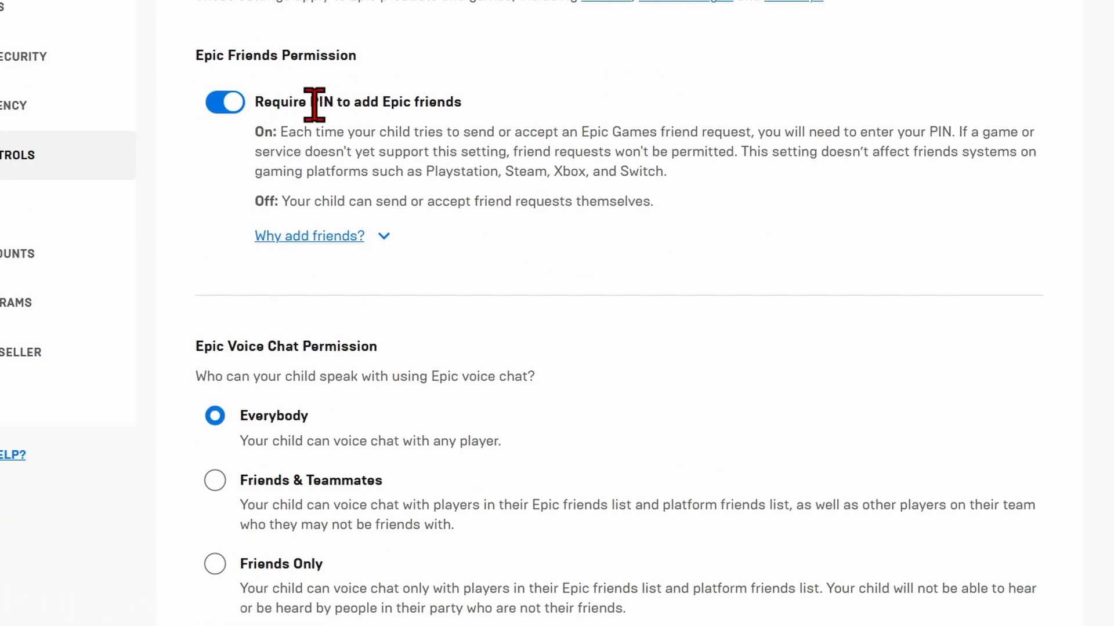
{"action": "left_click", "coordinate": [224, 102]}
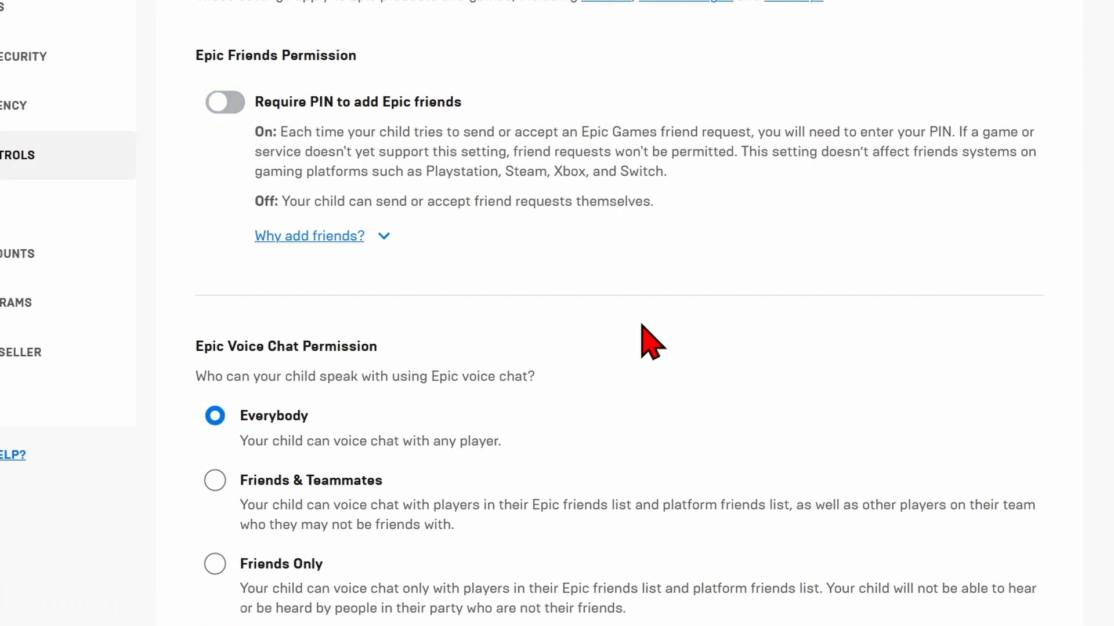
{"action": "scroll", "scroll_direction": "down", "scroll_amount": 3}
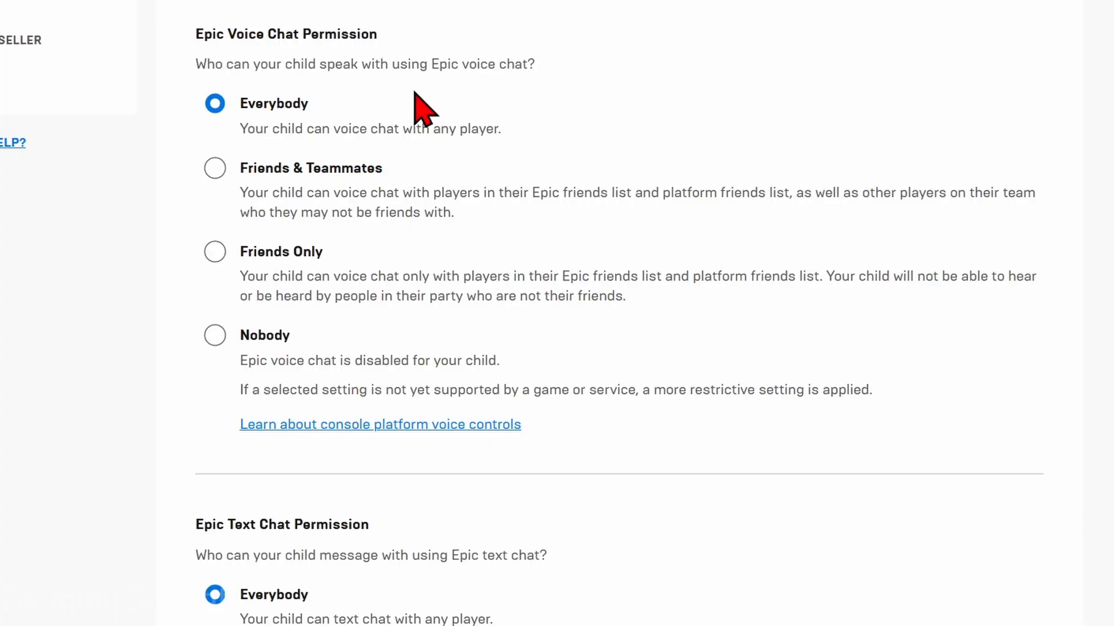
{"action": "scroll", "scroll_direction": "down", "scroll_amount": 3}
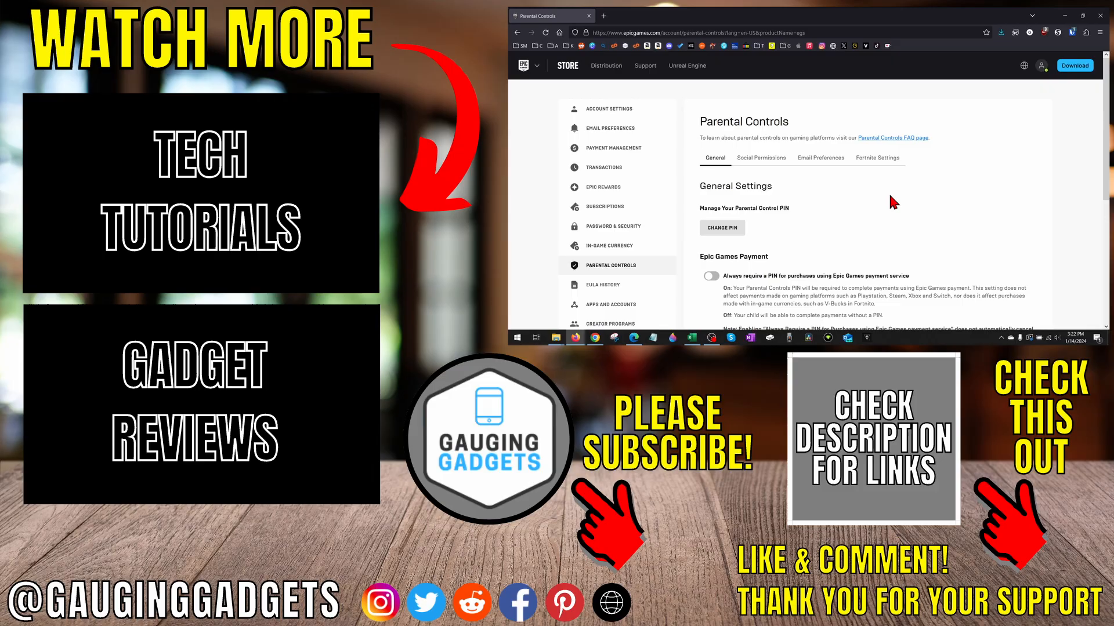
{"action": "mouse_move", "coordinate": [886, 206]}
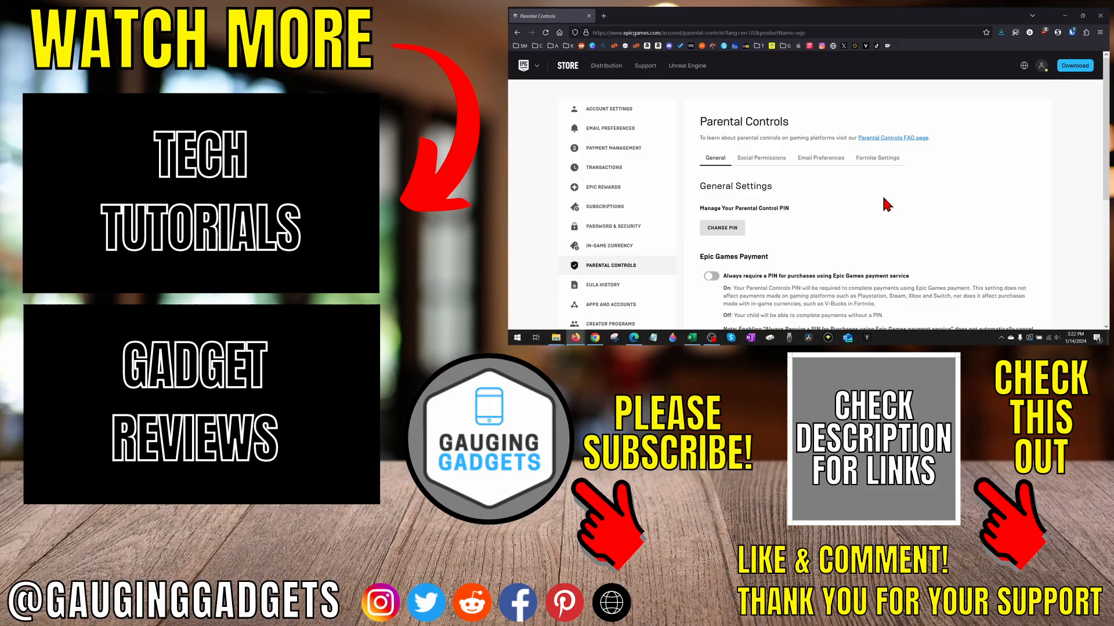
{"action": "mouse_move", "coordinate": [896, 208]}
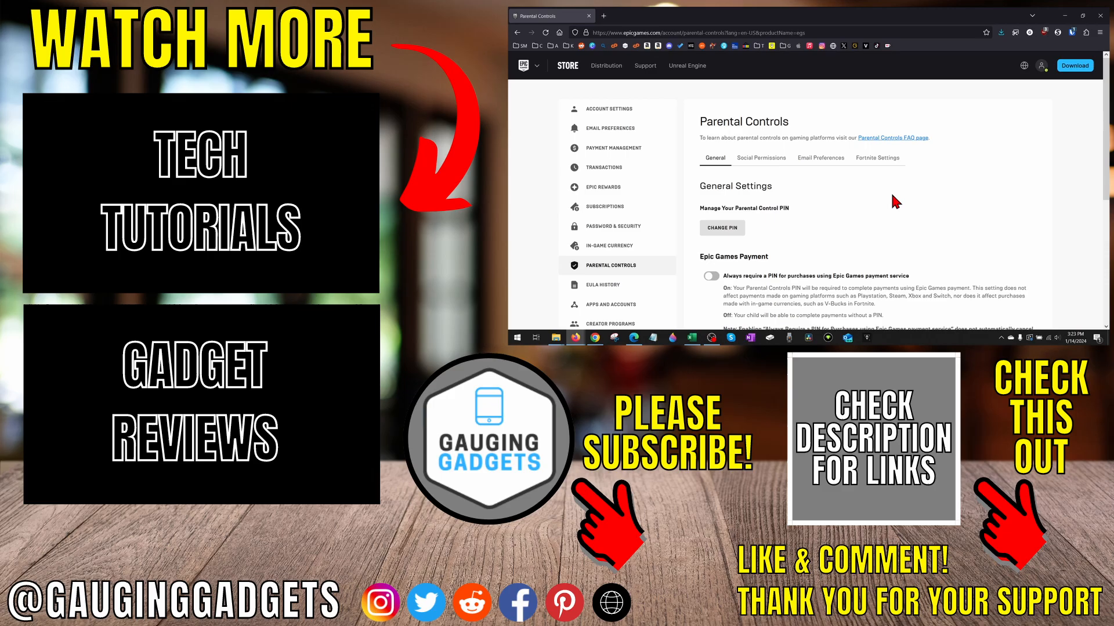
{"action": "mouse_move", "coordinate": [902, 206]}
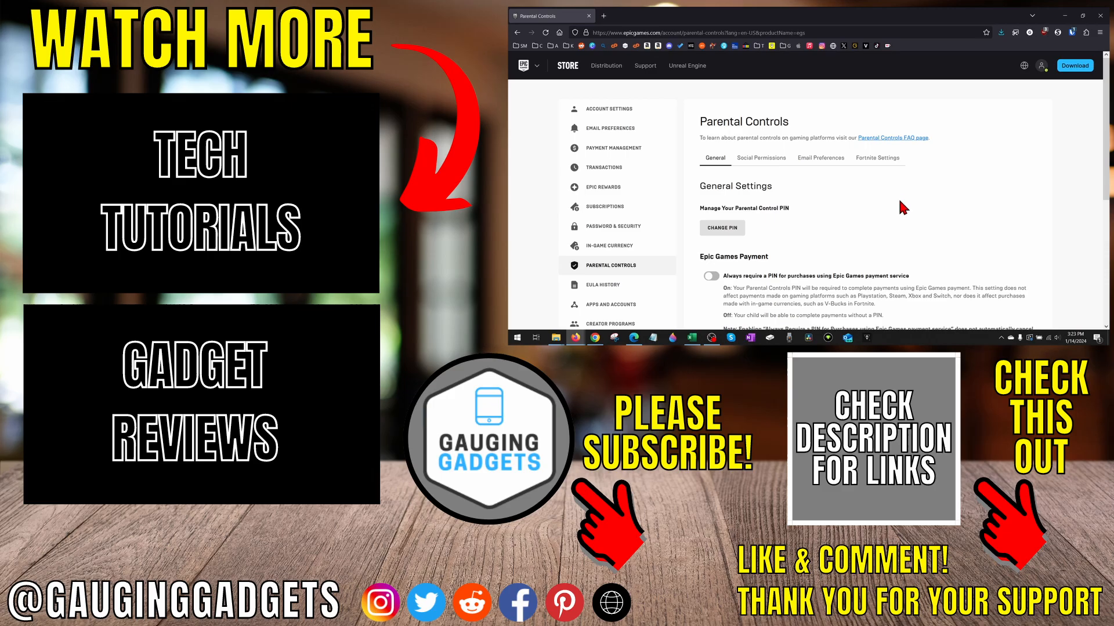